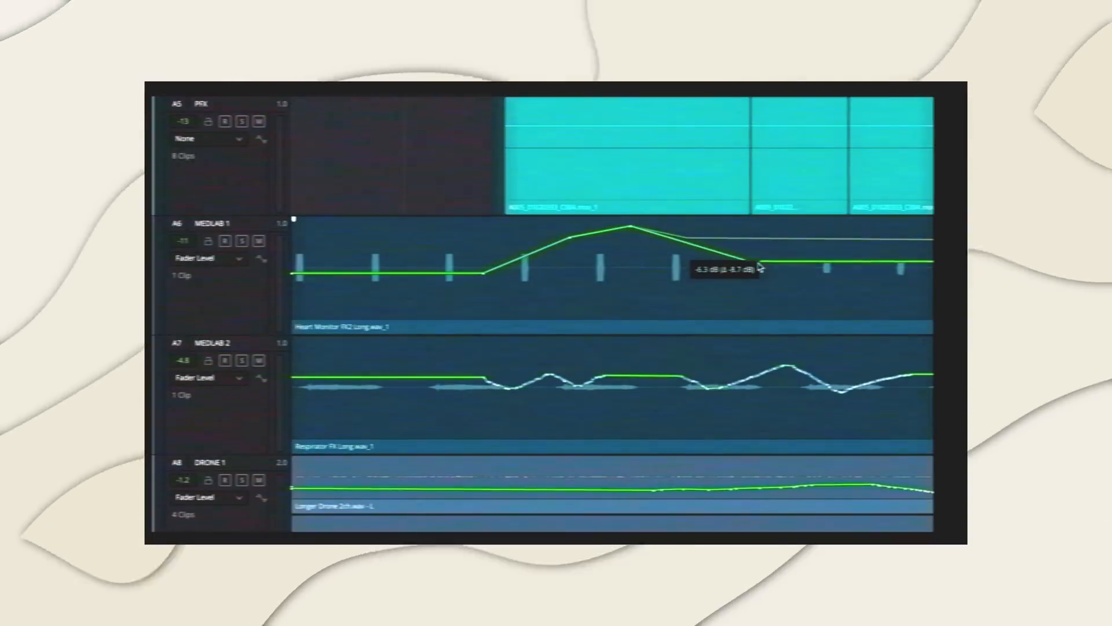
Step: Drag a MEDLAB 1 fader automation point down until it reads -6.3 dB
left_click_drag(737, 268, 717, 298)
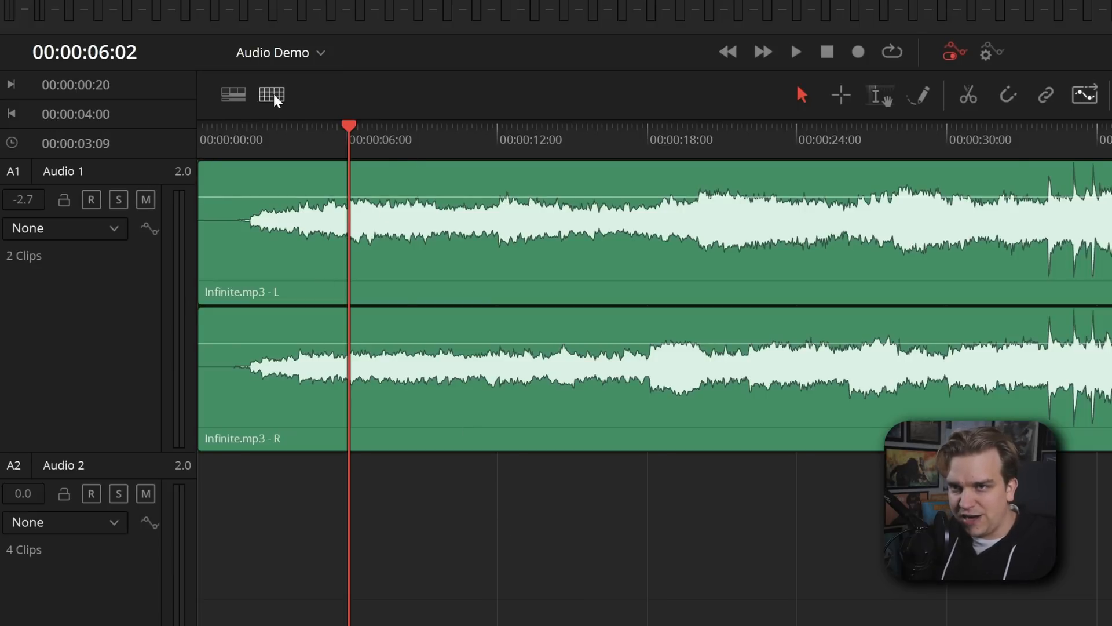
Step: In the Edit Grid settings, change the Resolution dropdown to 1 second
left_click(271, 95)
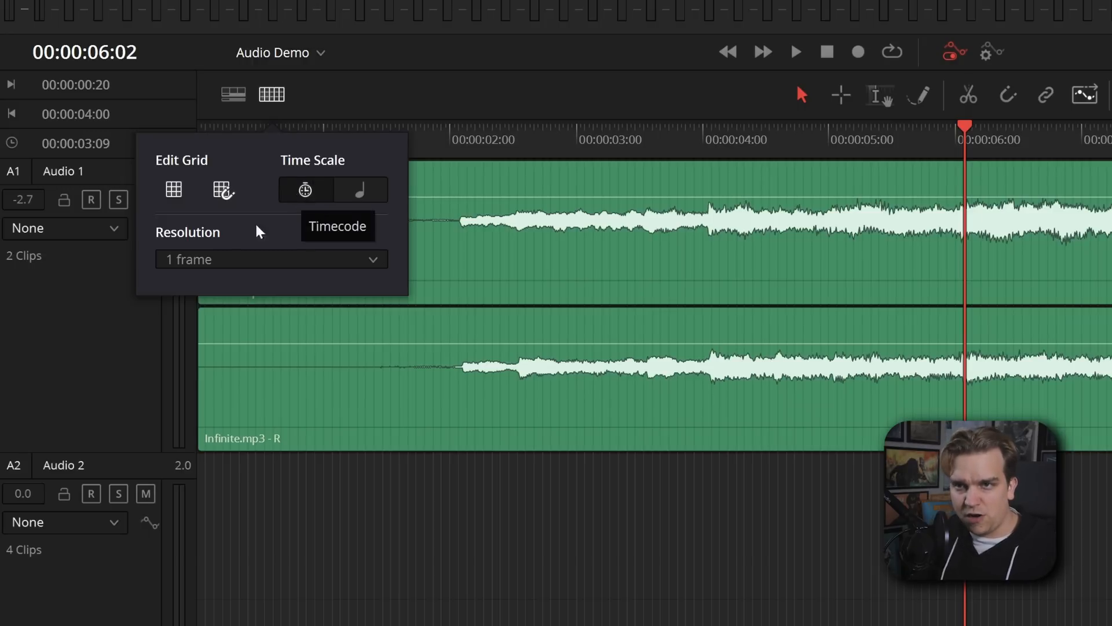
left_click(271, 259)
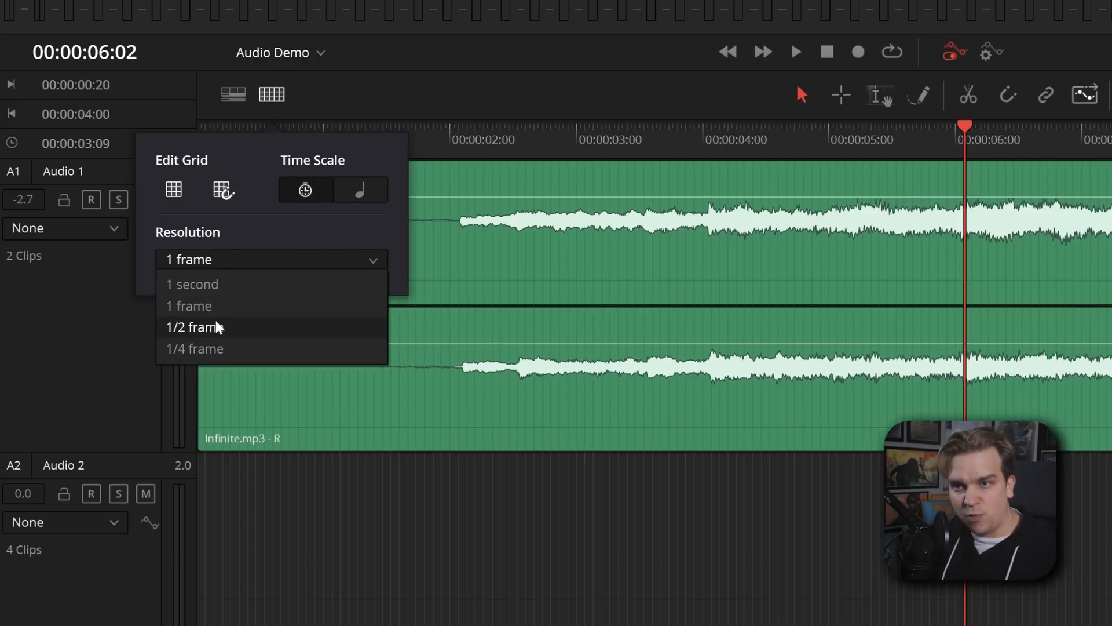
left_click(192, 284)
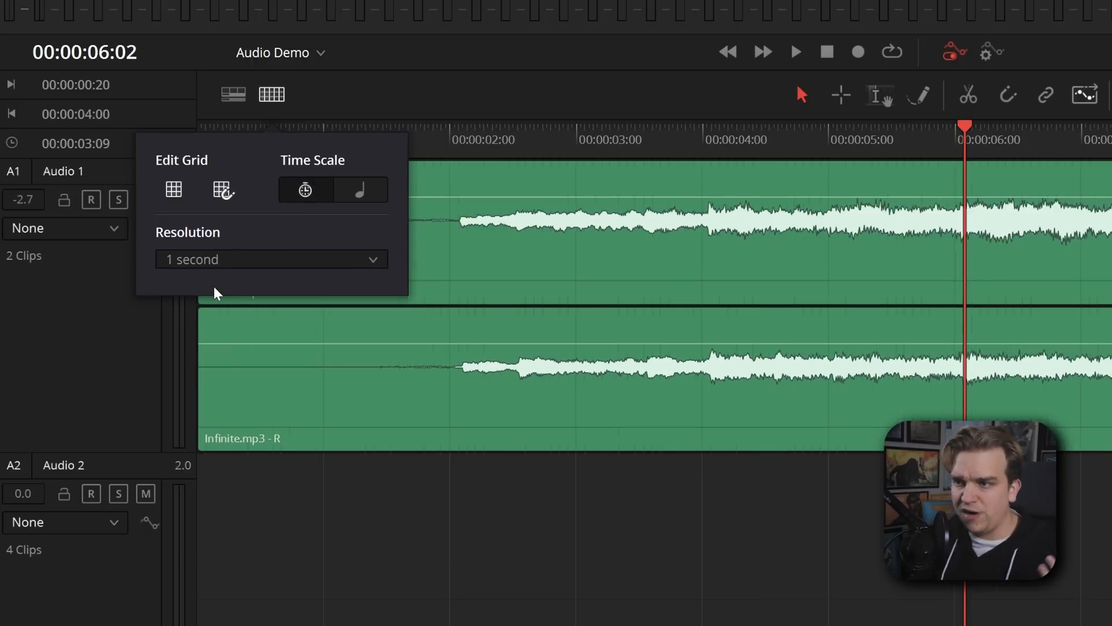
mouse_move(362, 190)
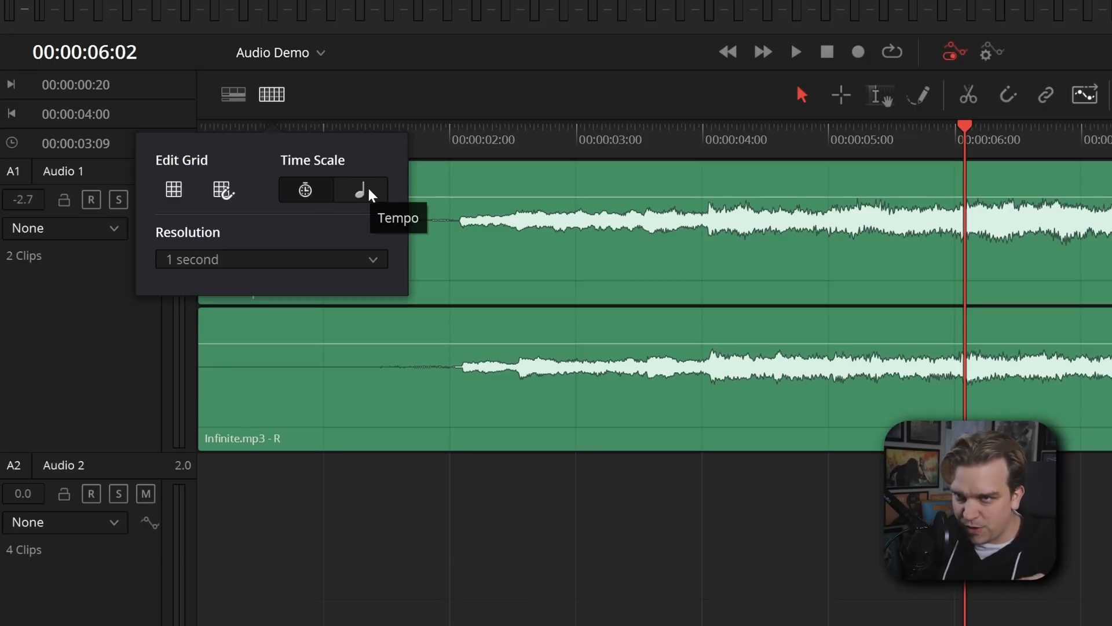
Step: Switch the edit grid to the Tempo time scale with 1/4 Note, 4/4 and 120 BPM
left_click(360, 190)
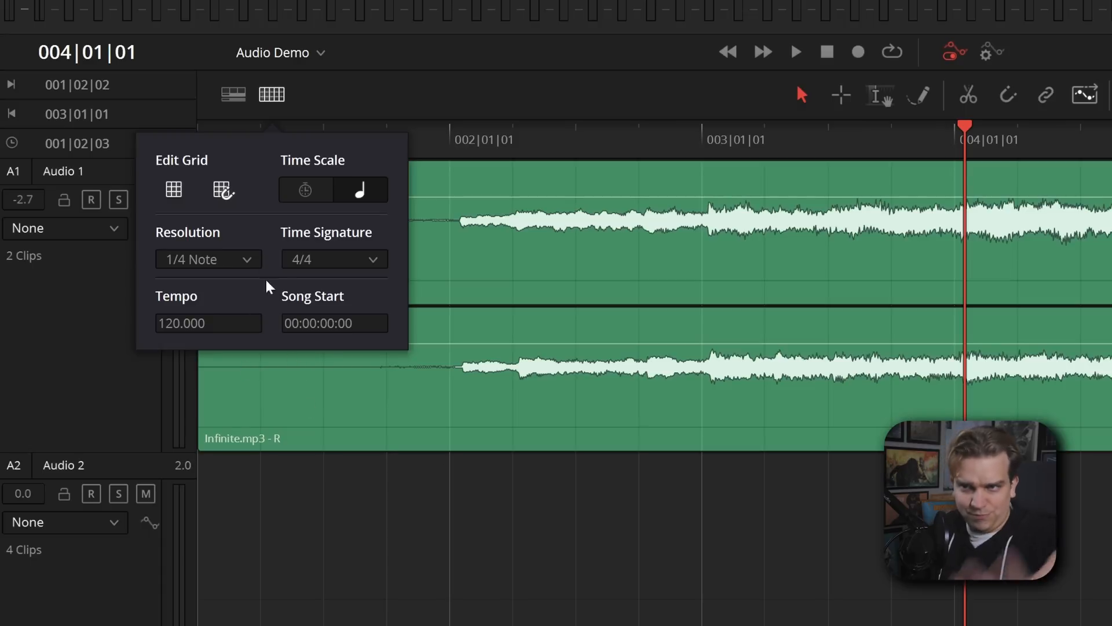
mouse_move(375, 7)
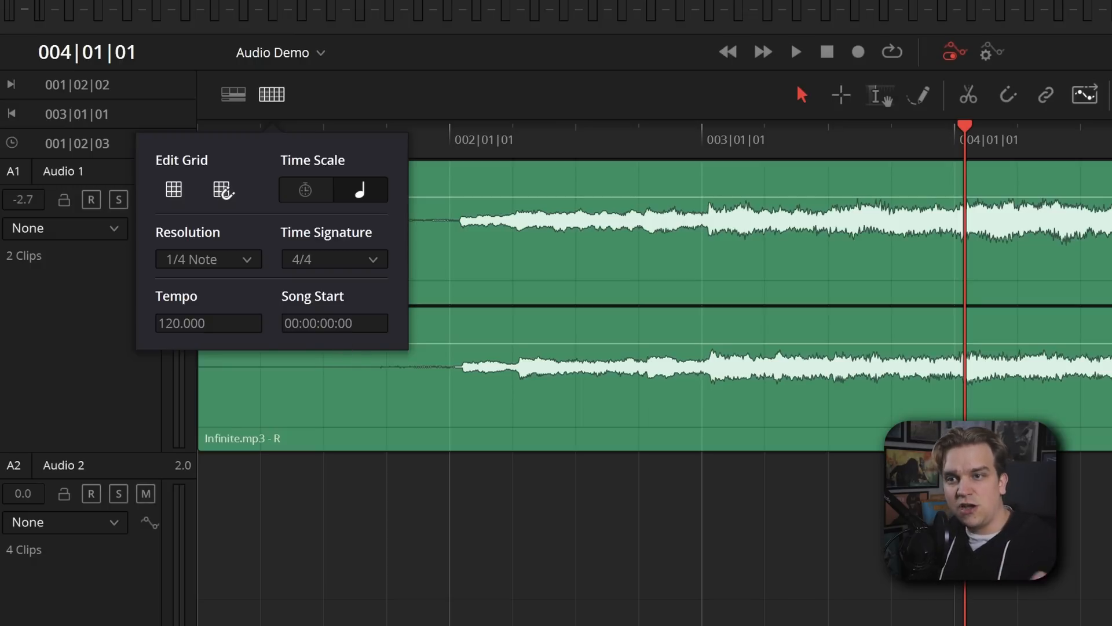
mouse_move(277, 381)
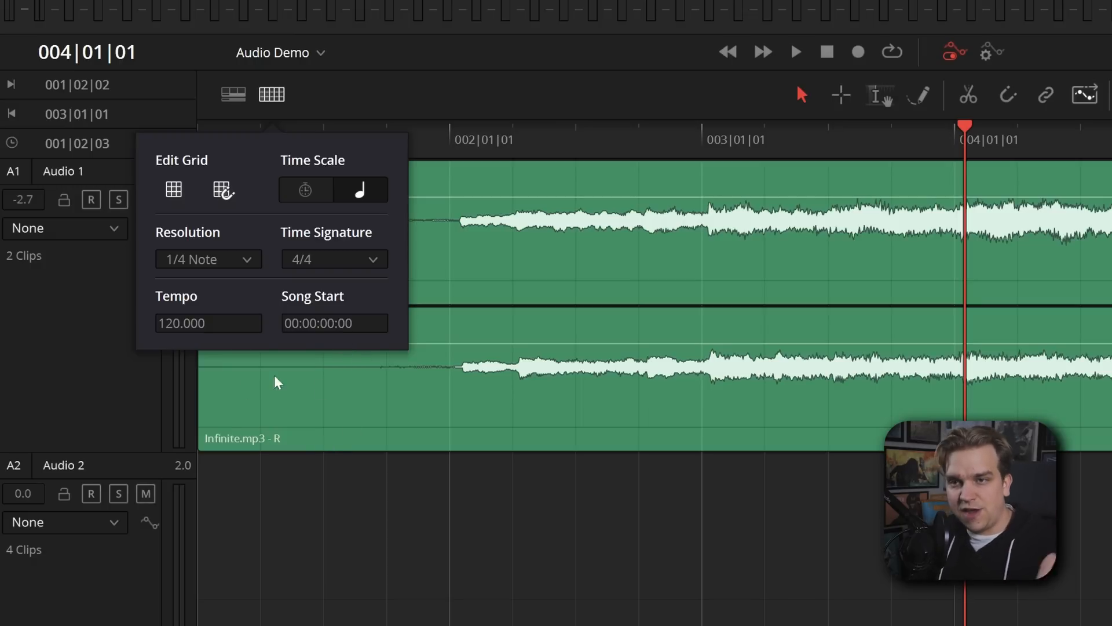
mouse_move(160, 275)
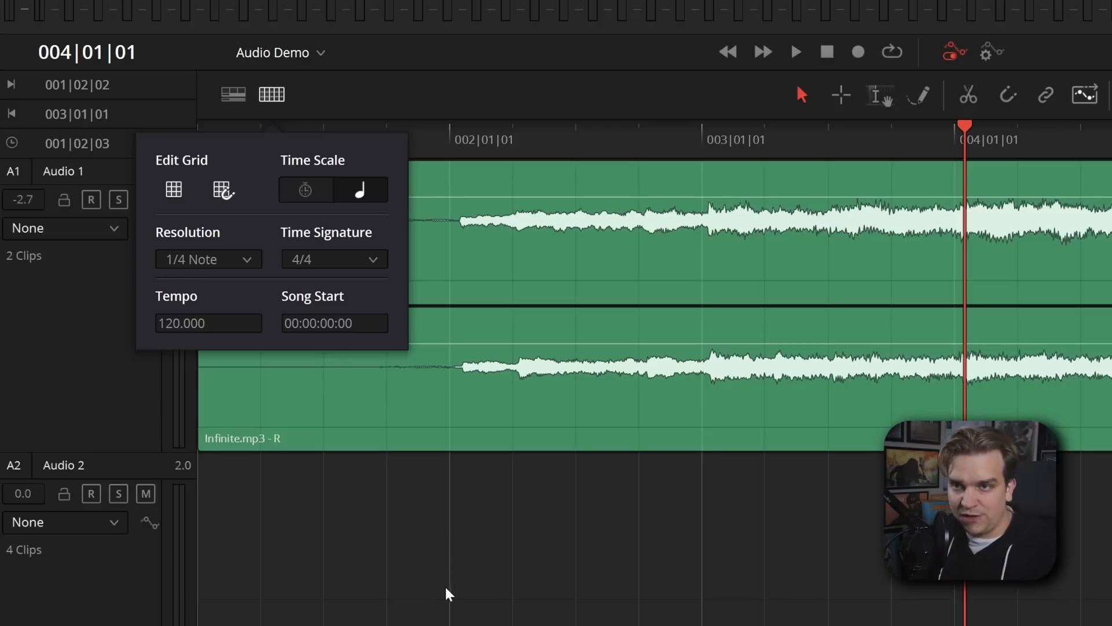
mouse_move(414, 459)
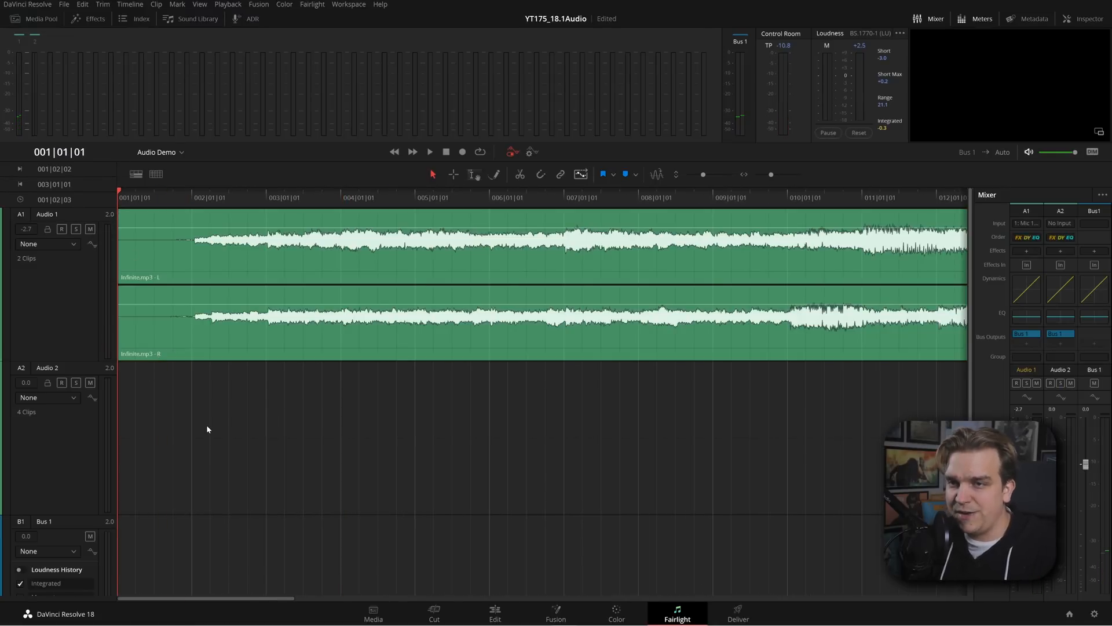
Step: Close the Edit Grid popup and reposition the playhead on the bar ruler
left_click(429, 151)
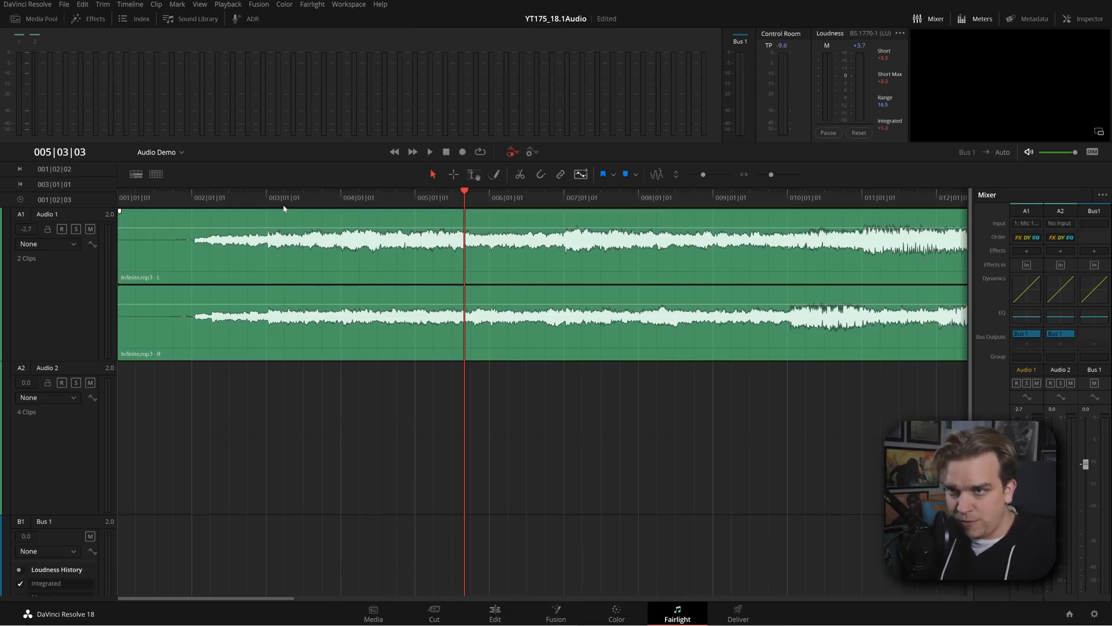
left_click(429, 151)
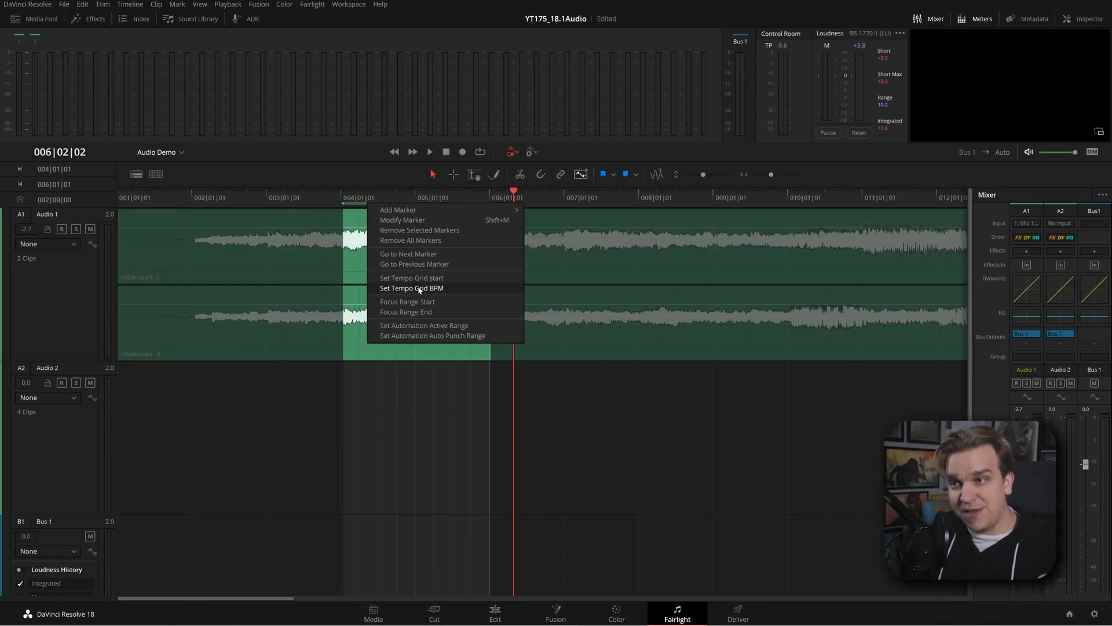
Step: In Tempo Grid Setup for the marked range, untick Set Start from Playhead and close it
left_click(412, 288)
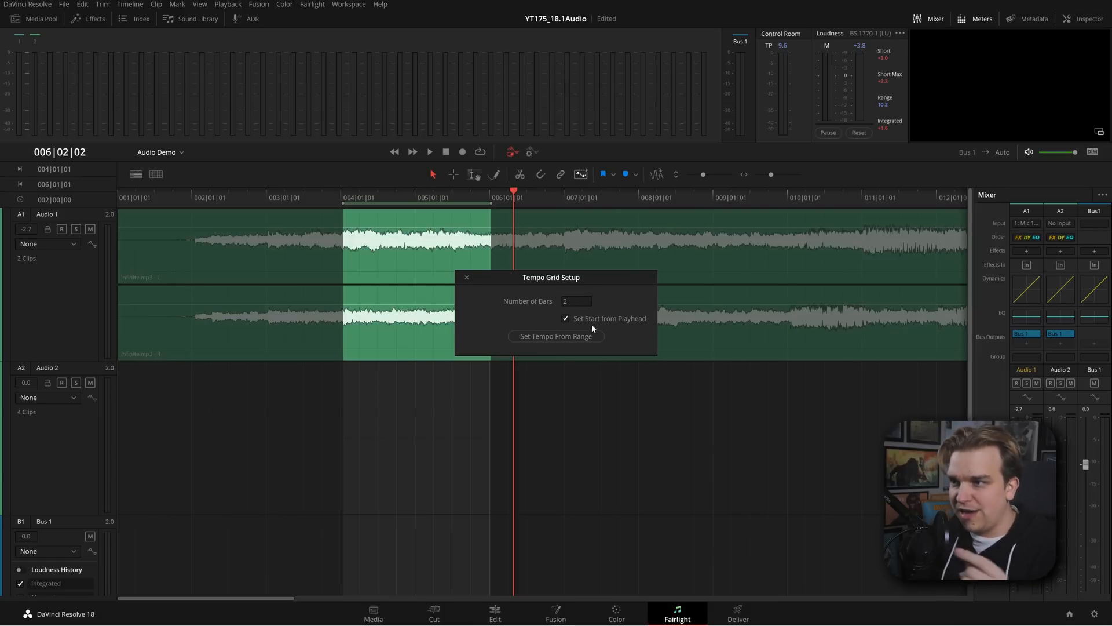
left_click(566, 319)
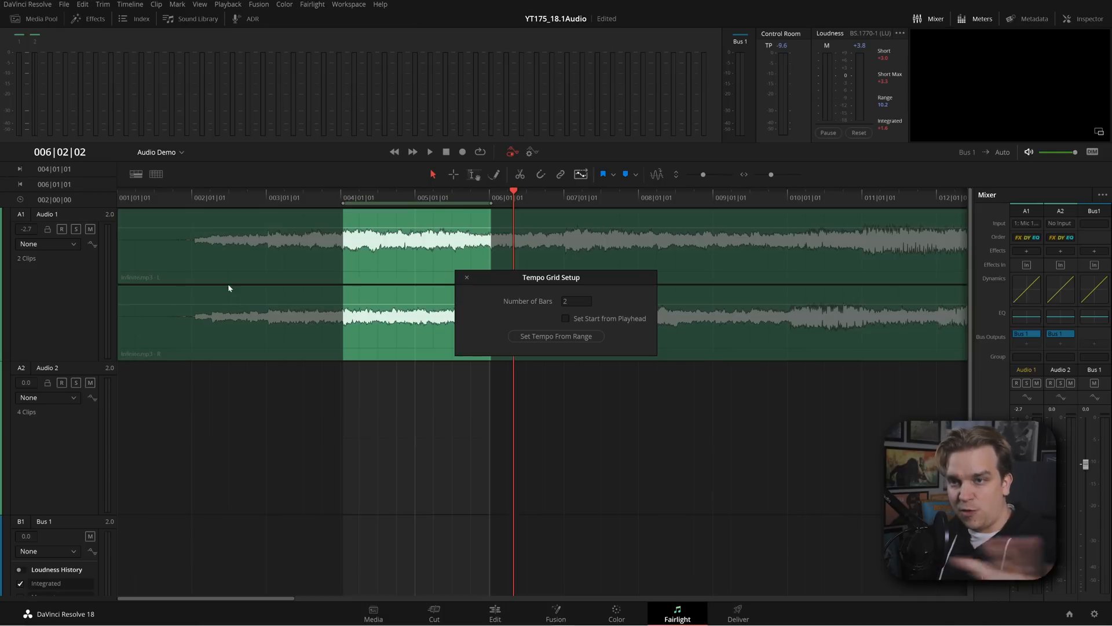
mouse_move(601, 373)
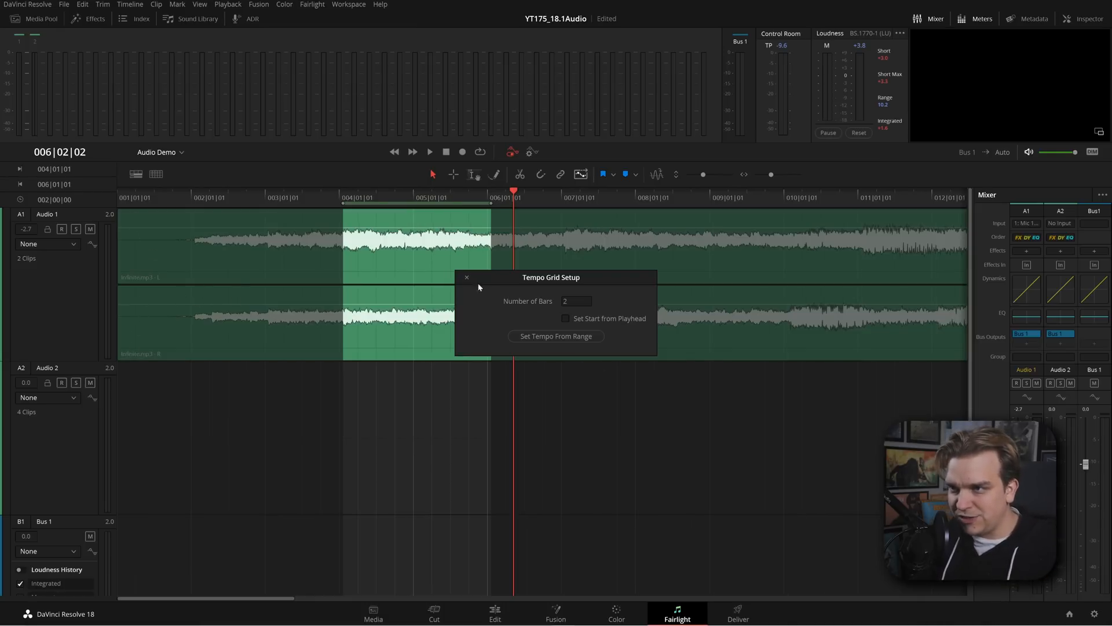
left_click(466, 277)
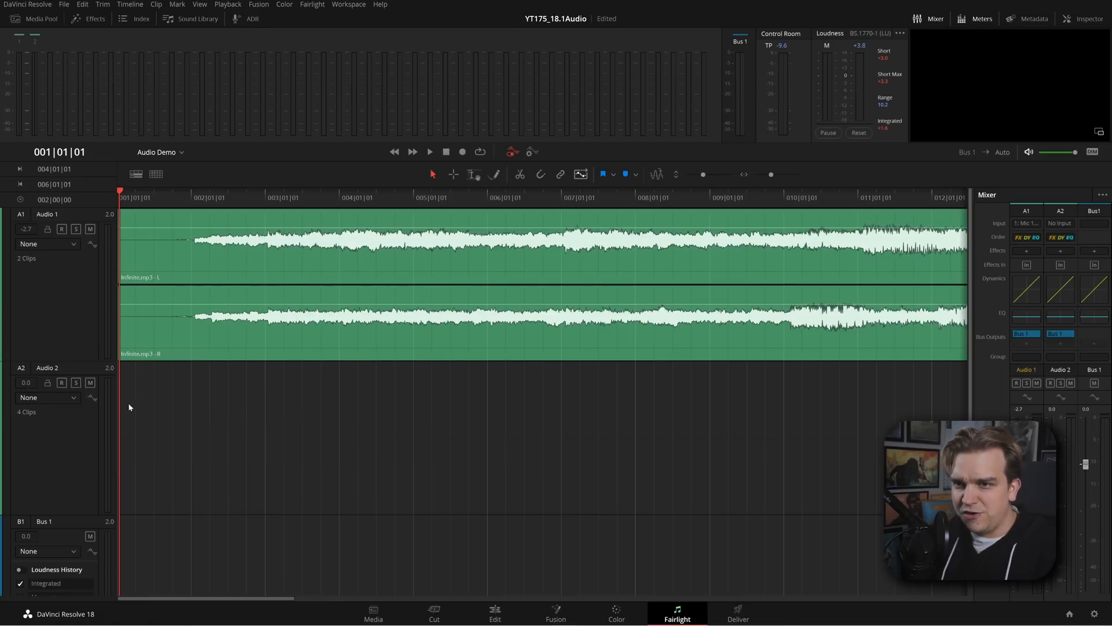
mouse_move(139, 412)
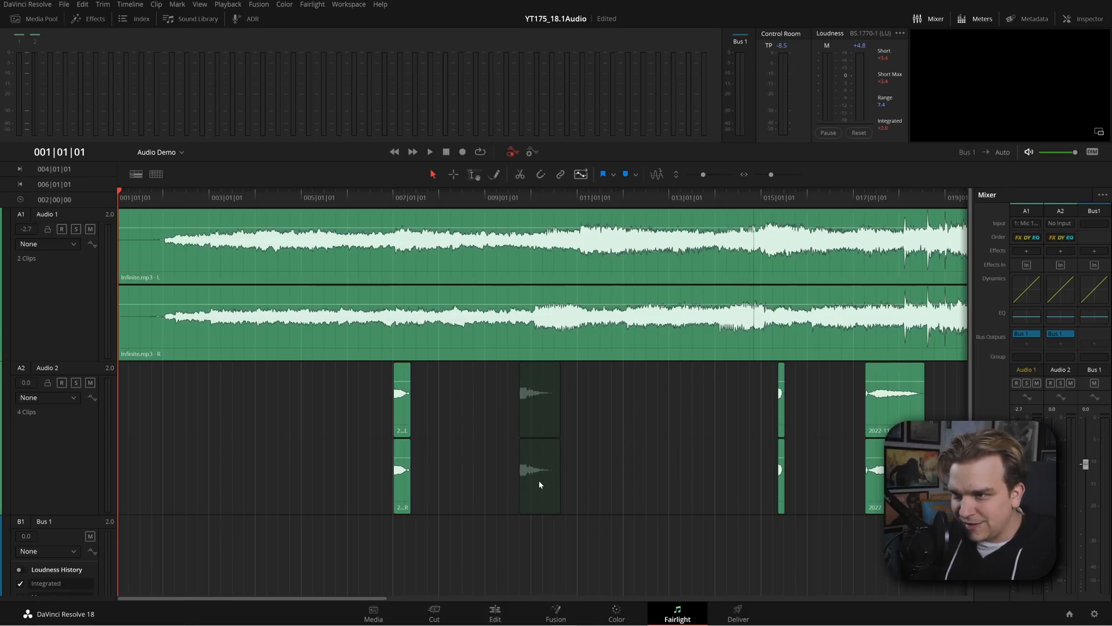
Step: Reposition an Audio 2 clip so it lines up with a bar on the grid
left_click(430, 152)
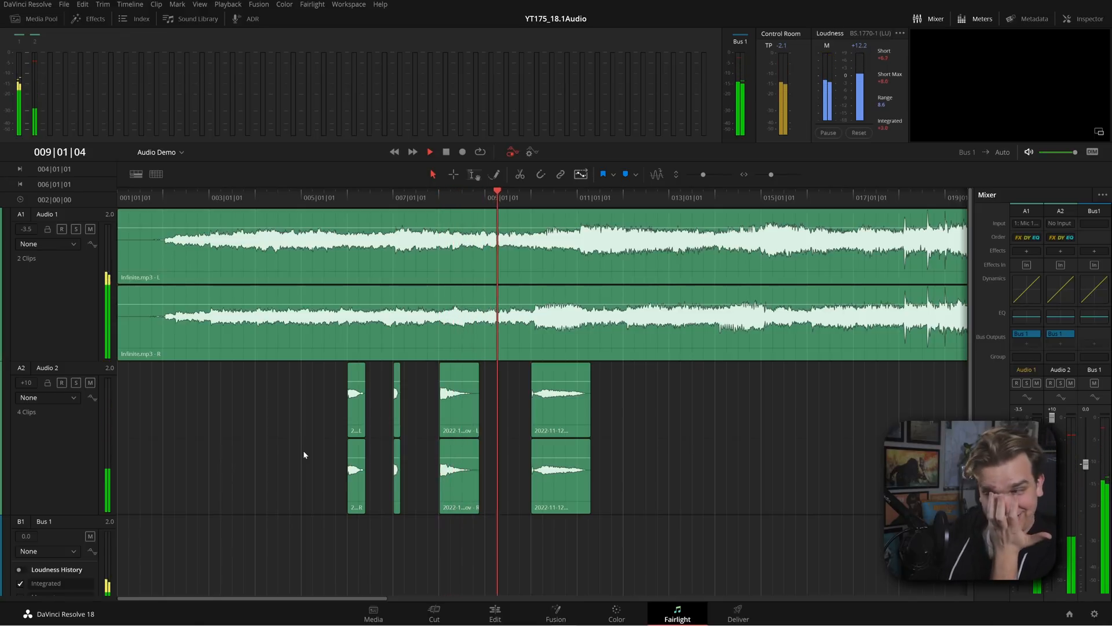
left_click(429, 151)
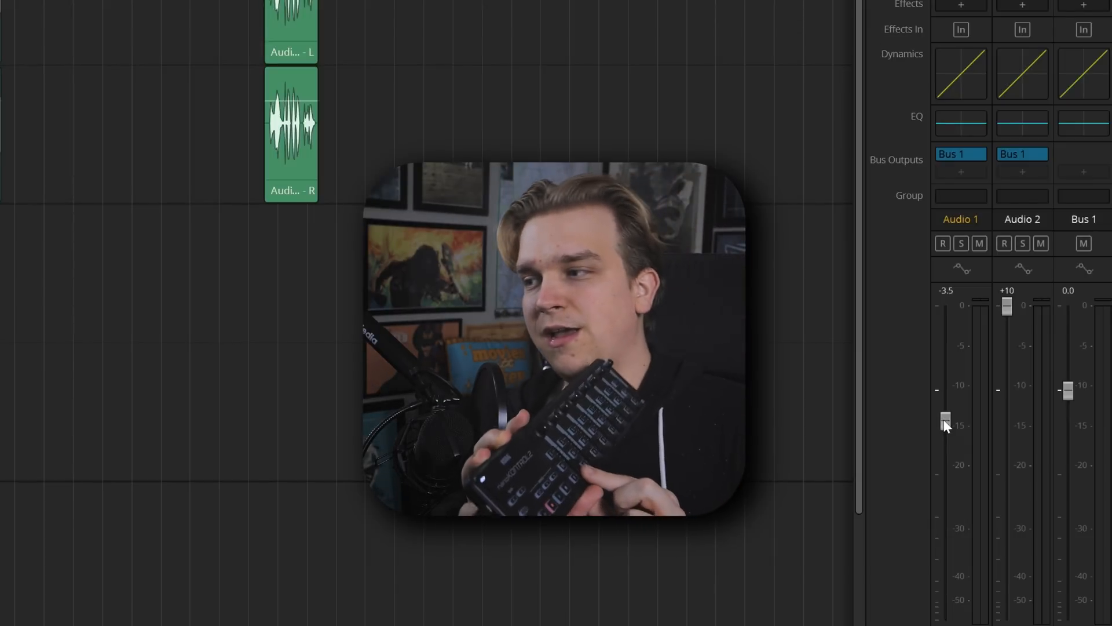
Step: Drag the Audio 1 mixer fader down to -10 dB
left_click_drag(946, 423, 945, 306)
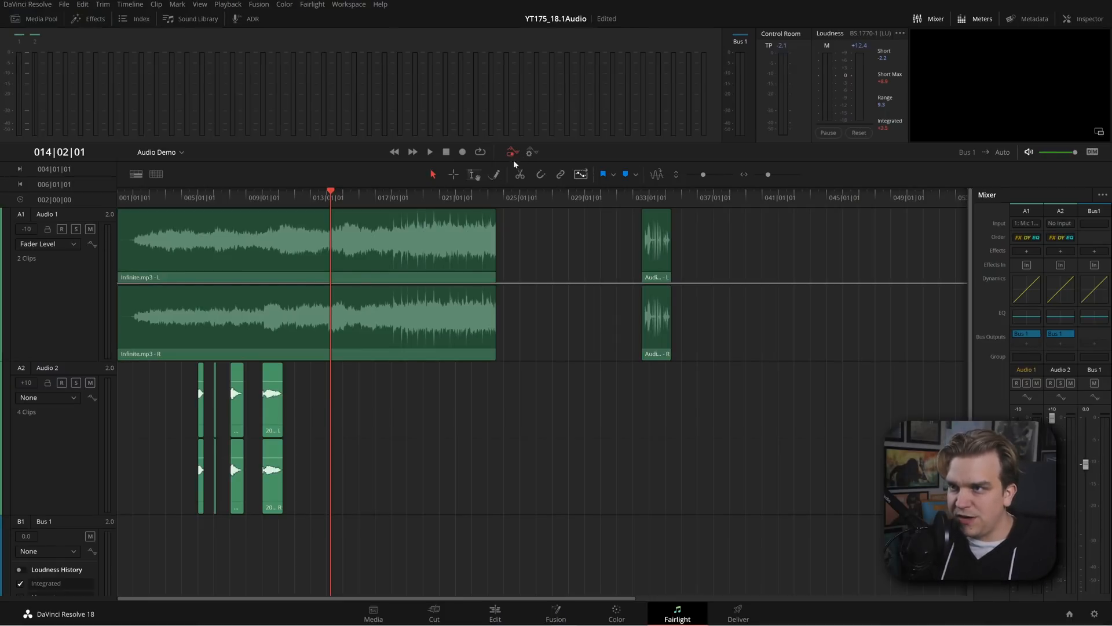
Step: Enable fader automation writing, then play and stop to capture Audio 1's wavy fader curve
left_click(529, 151)
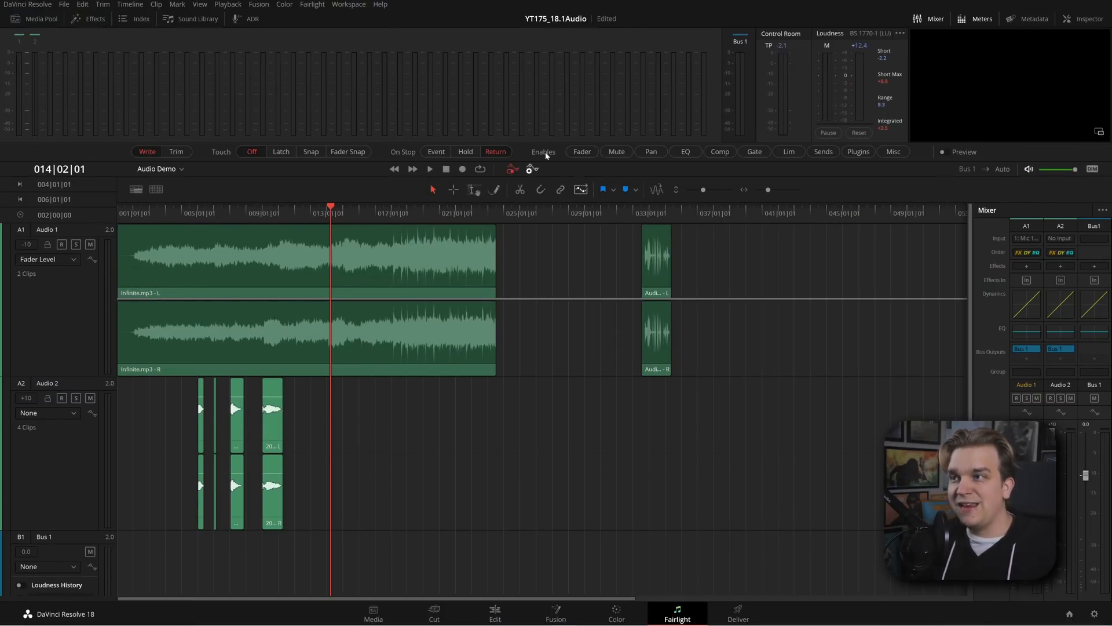
left_click(581, 151)
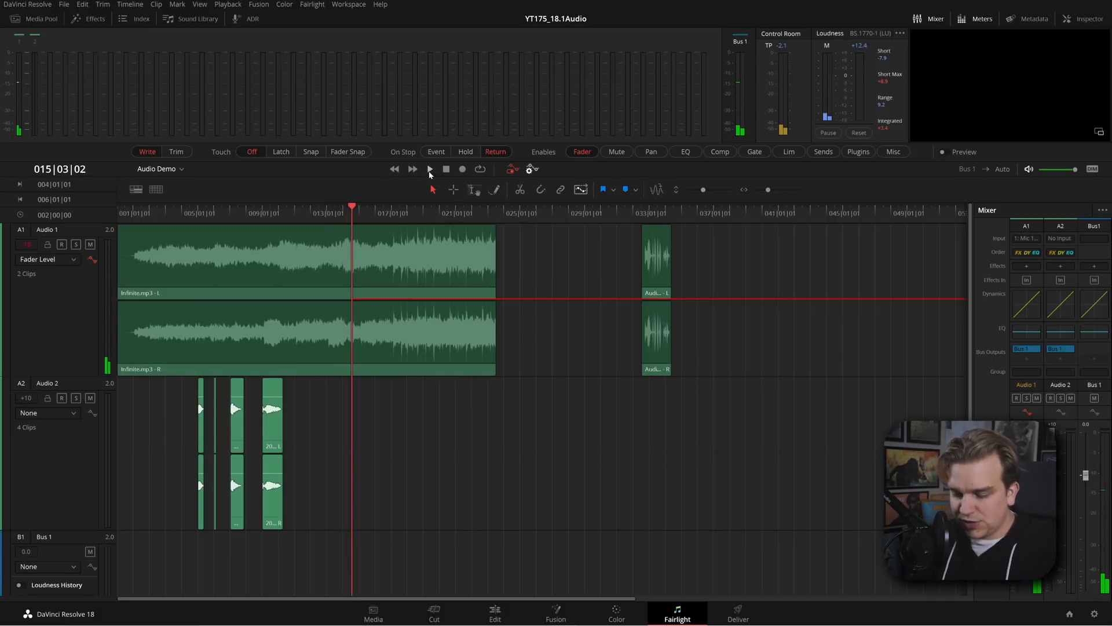
mouse_move(429, 174)
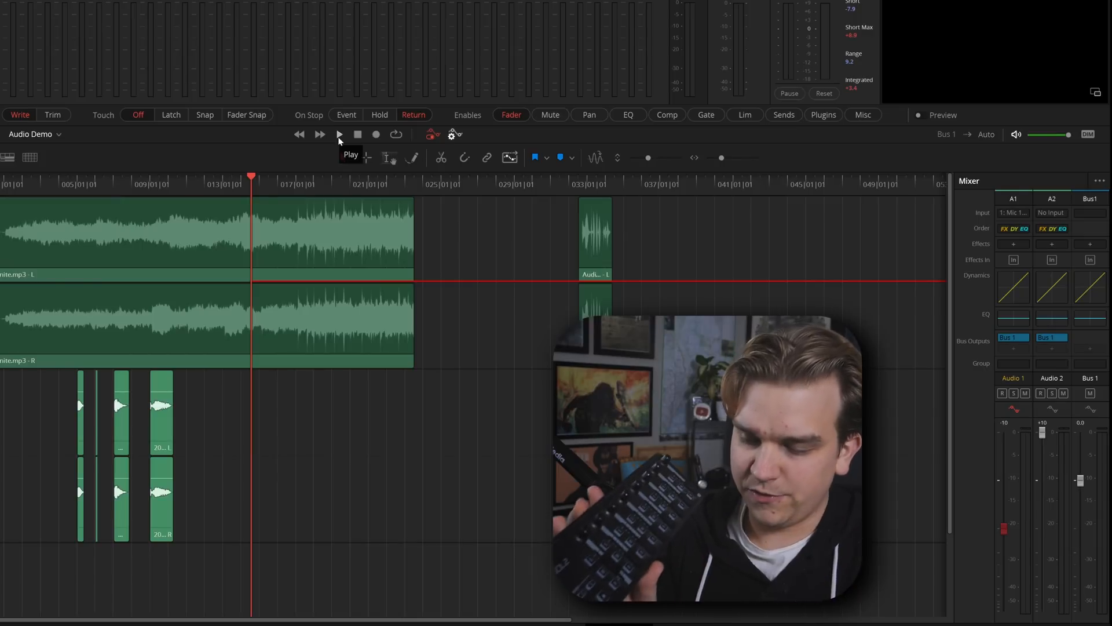
left_click(339, 134)
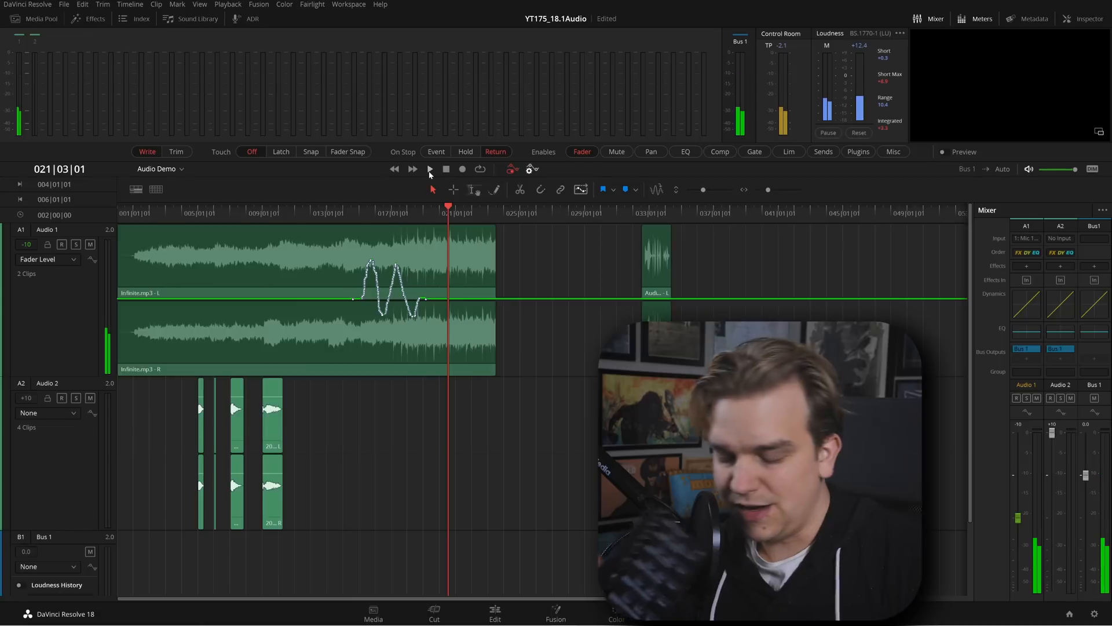
left_click(430, 168)
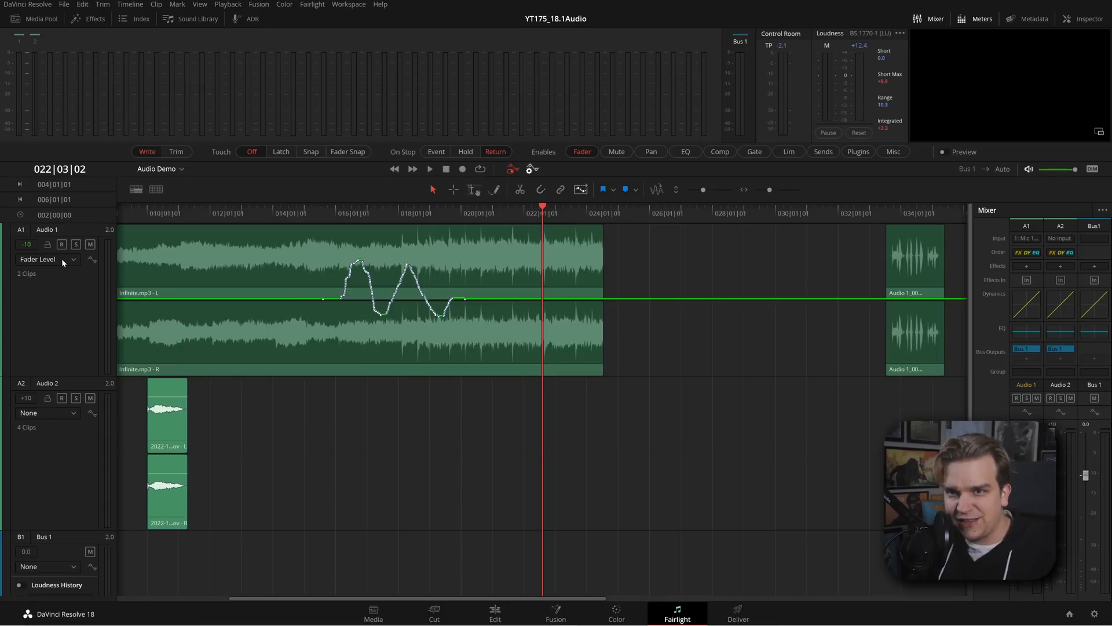
Step: Bring the voice clip into view and add the Pitch > Pitch plugin to Audio 1's effects
left_click(39, 259)
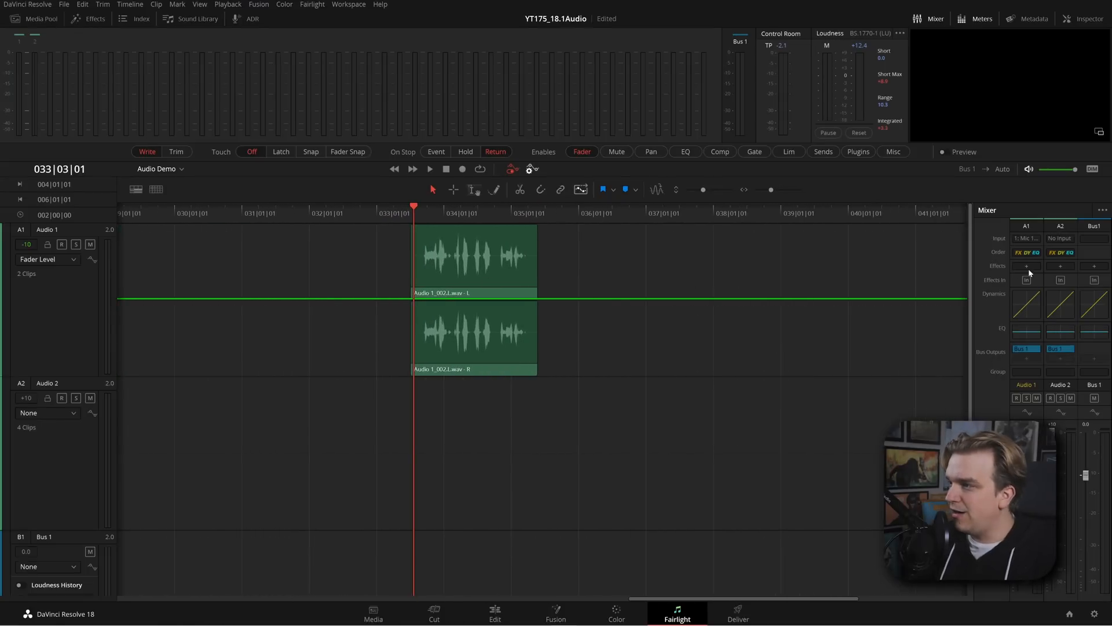
left_click(1061, 265)
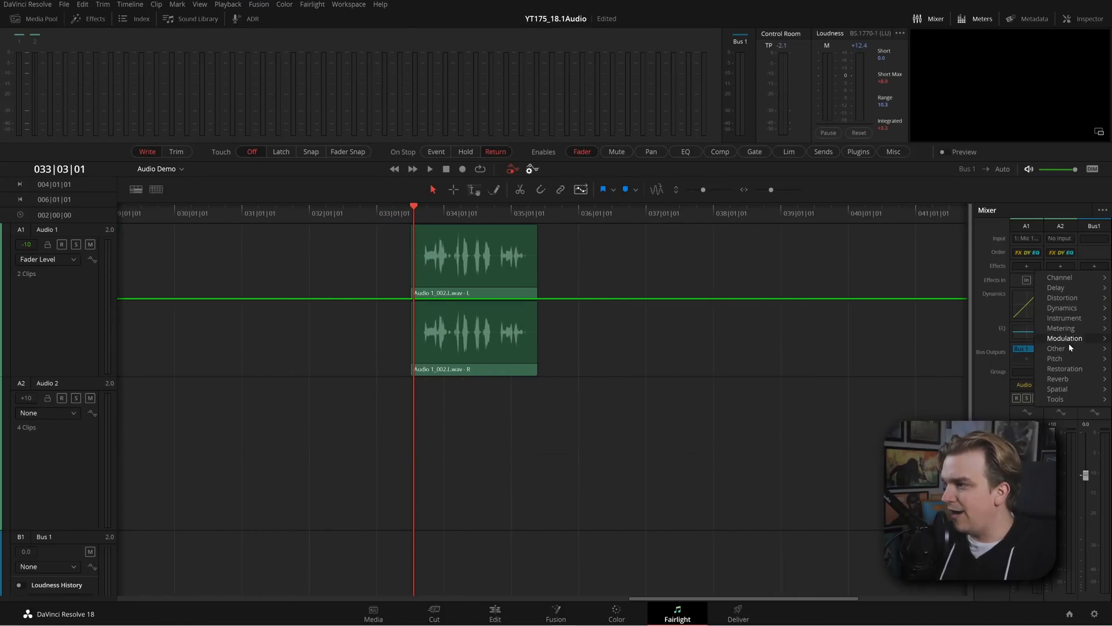
left_click(1055, 358)
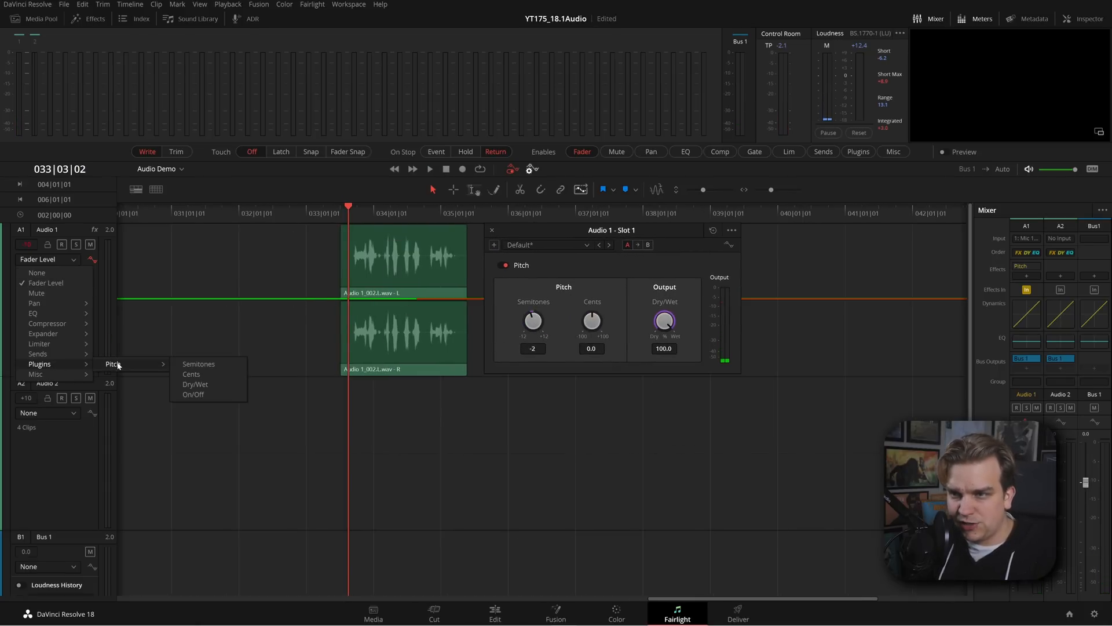
Step: Show Pitch Semitones as Audio 1 automation and turn the Semitones knob up and down
left_click(198, 363)
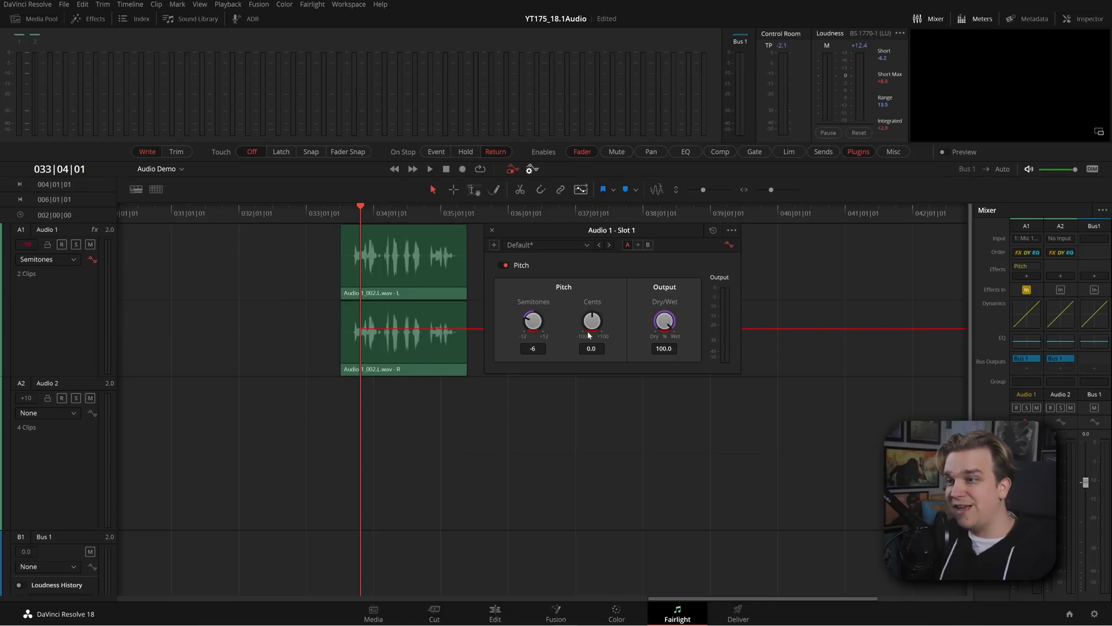
mouse_move(559, 316)
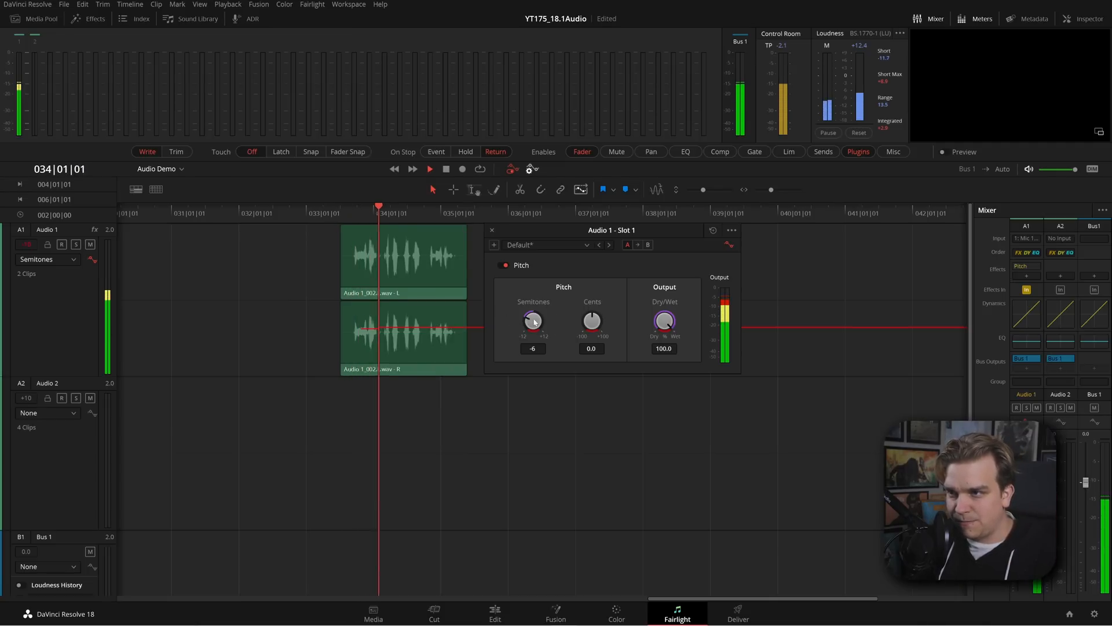
left_click_drag(533, 321, 535, 315)
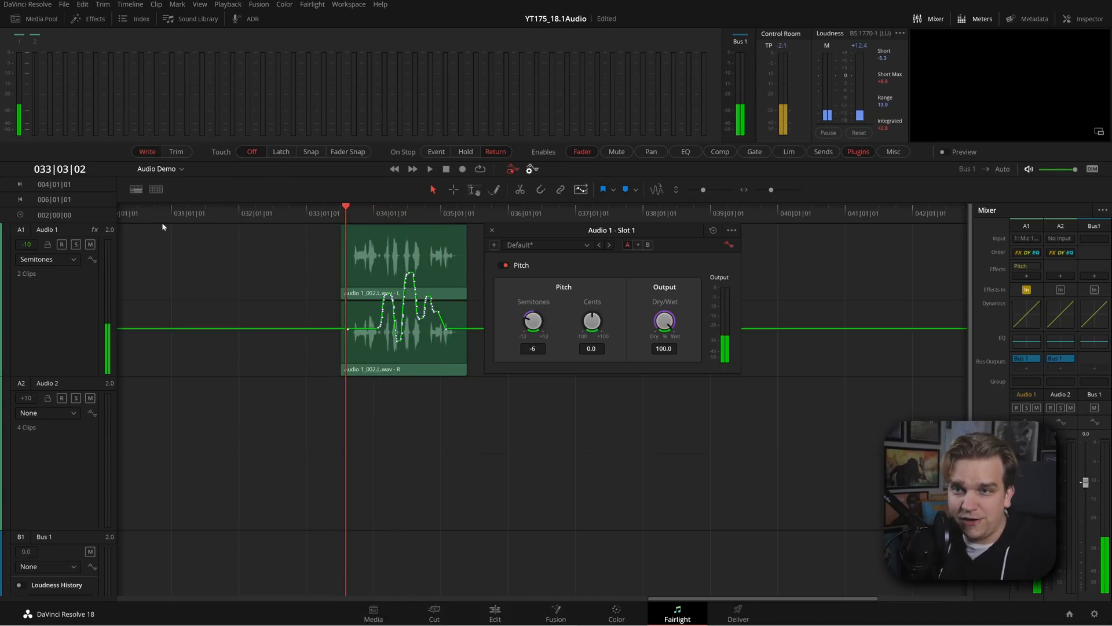
left_click_drag(532, 320, 543, 305)
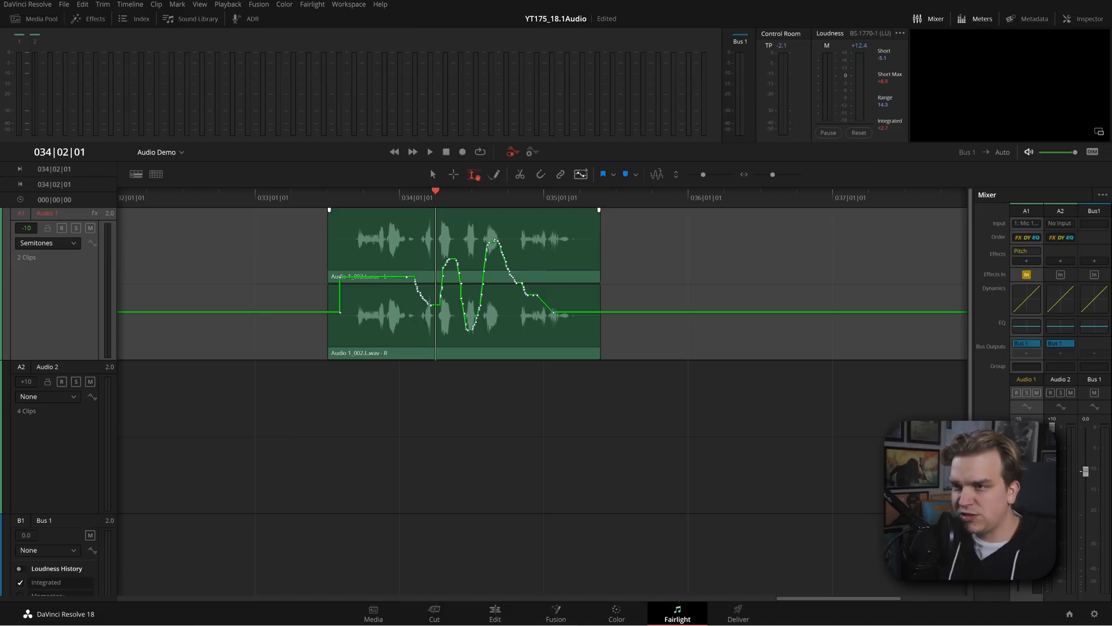
mouse_move(474, 177)
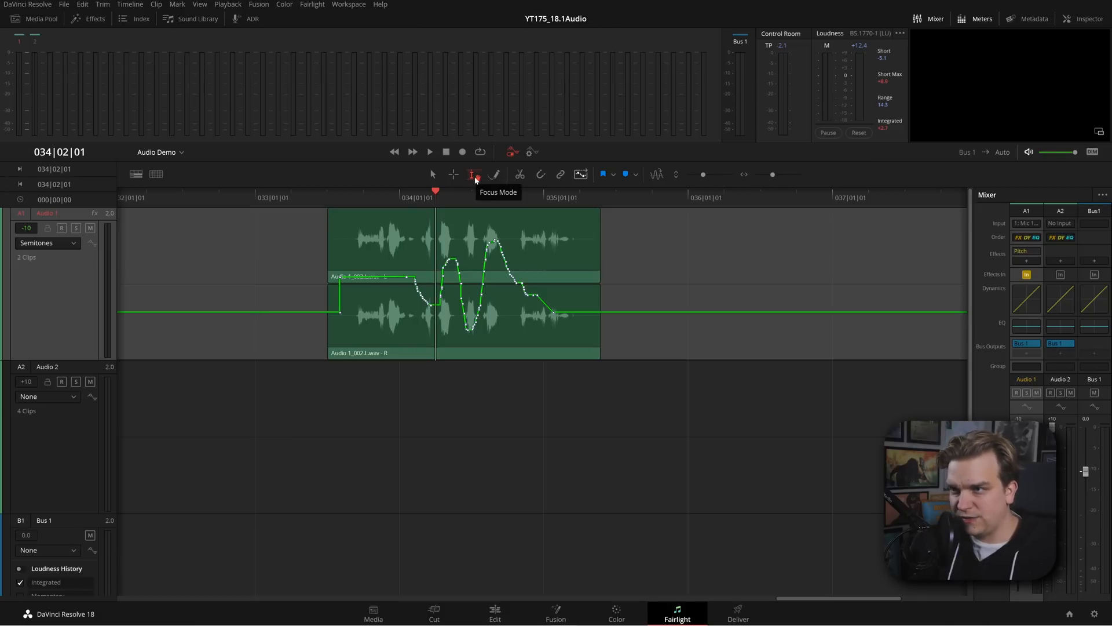
mouse_move(299, 237)
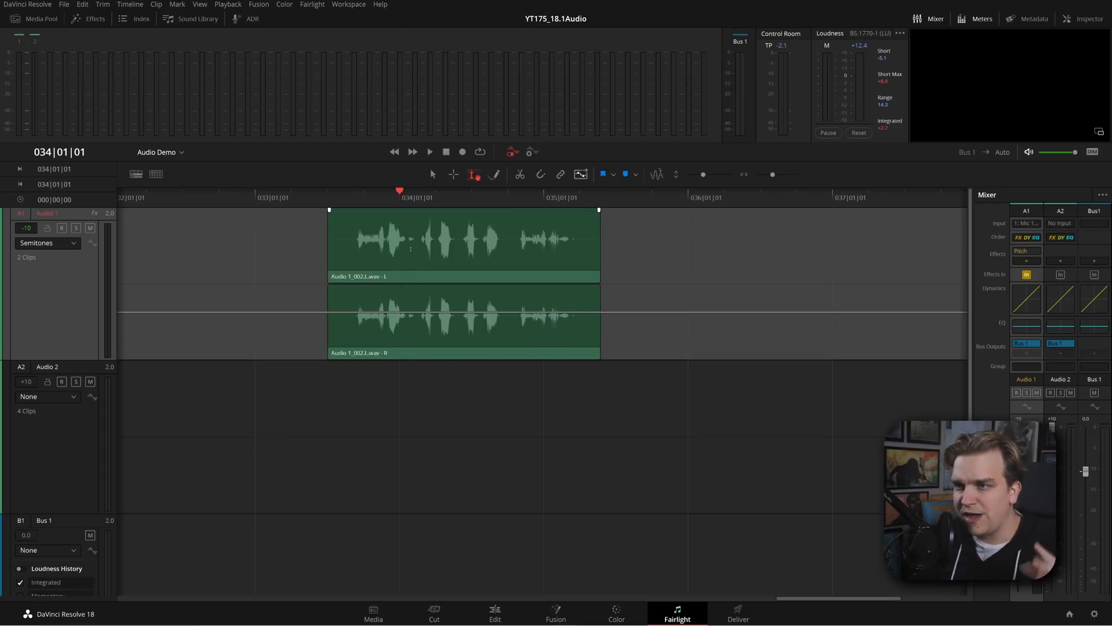
Step: Select the voice clip's range so its Pitch semitones automation points can be deleted
left_click(47, 243)
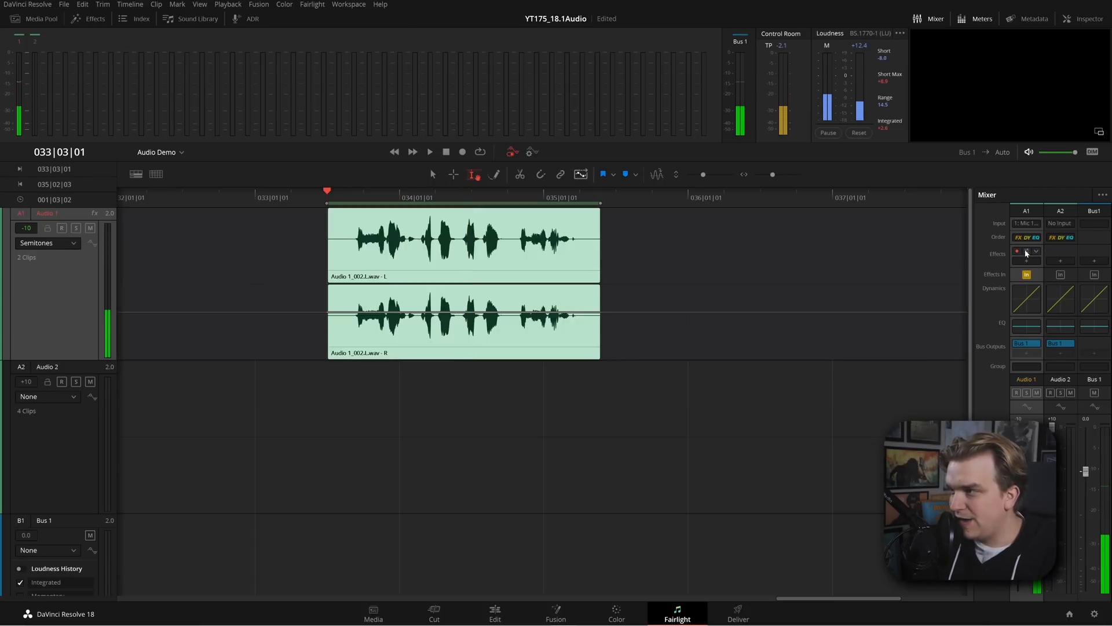
Step: Add zigzag Semitones keyframes on the voice clip, then replay it from the clip start
left_click(1026, 251)
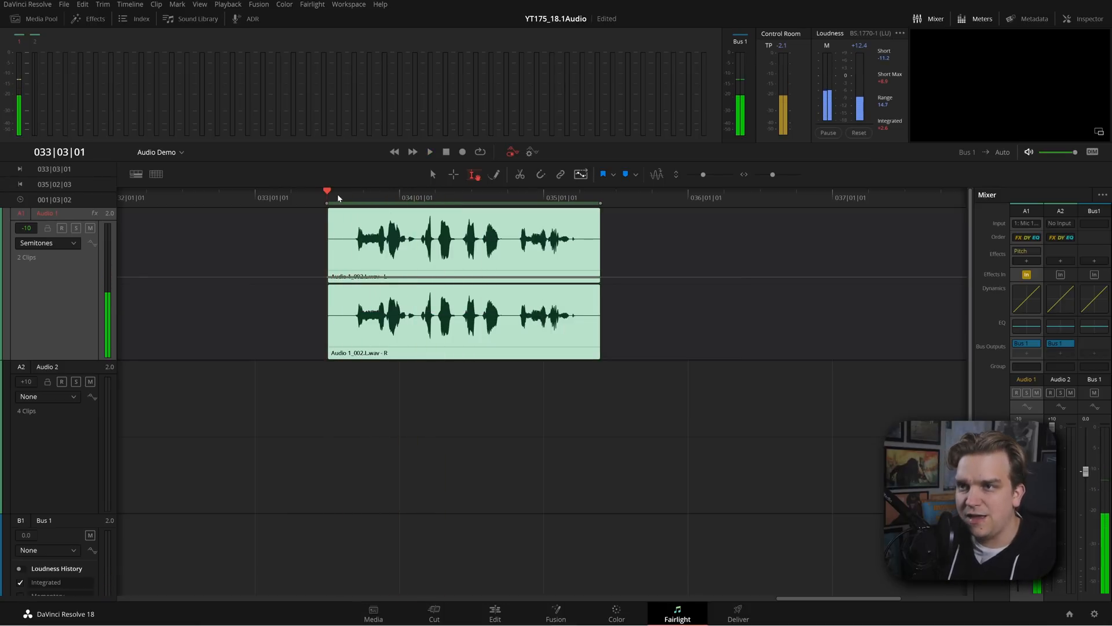
left_click(462, 241)
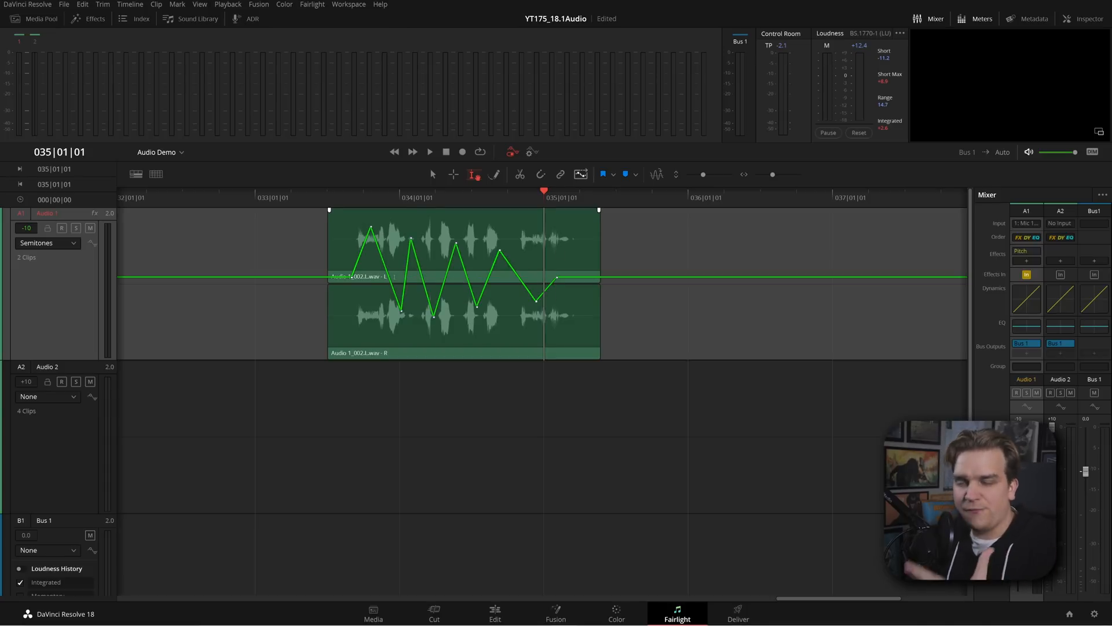
left_click(327, 197)
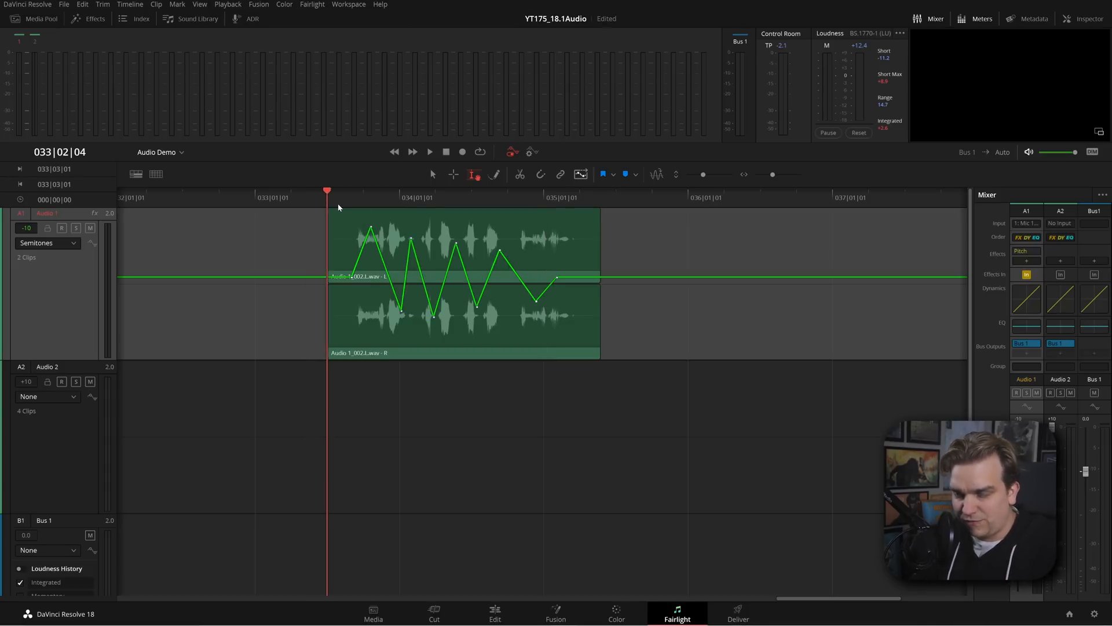
left_click(429, 152)
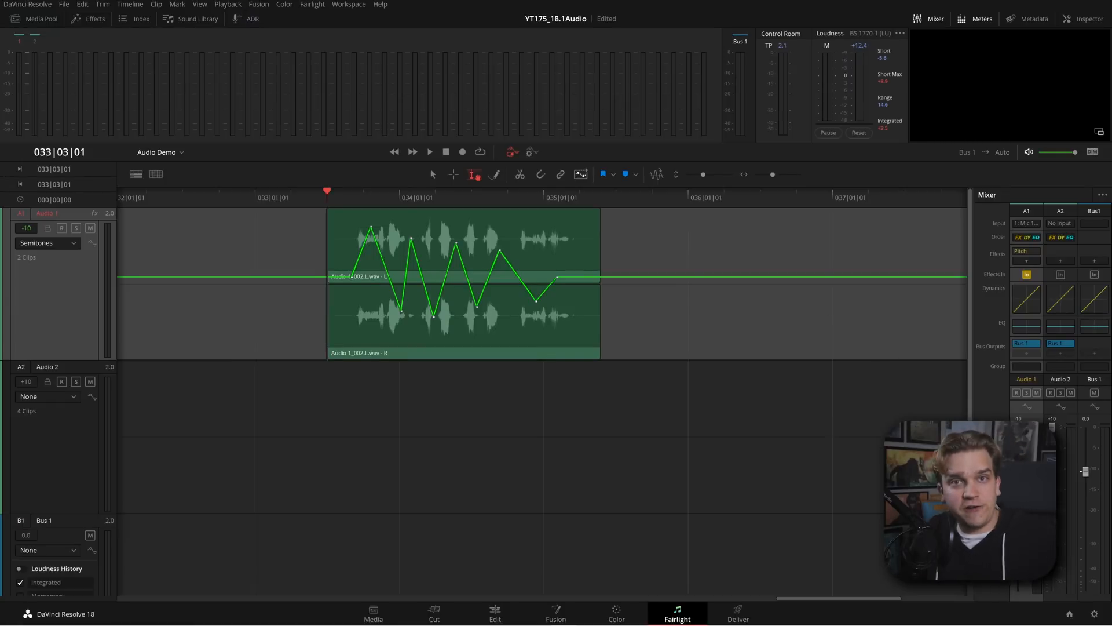
mouse_move(313, 320)
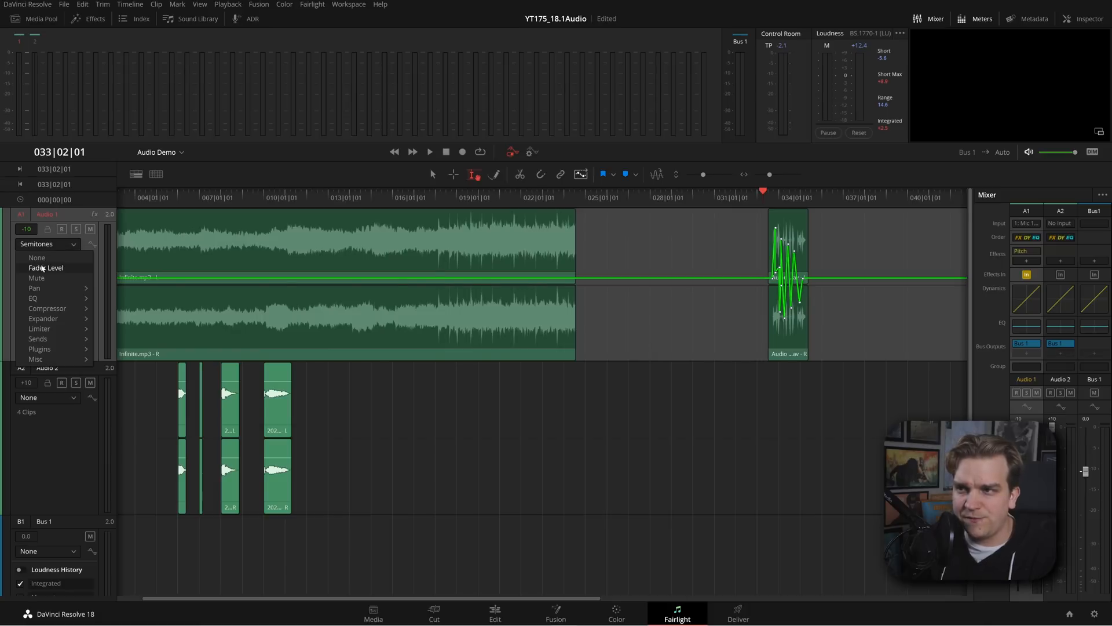
Step: Switch Audio 1's automation to Fader Level and select the Pencil tool
left_click(47, 268)
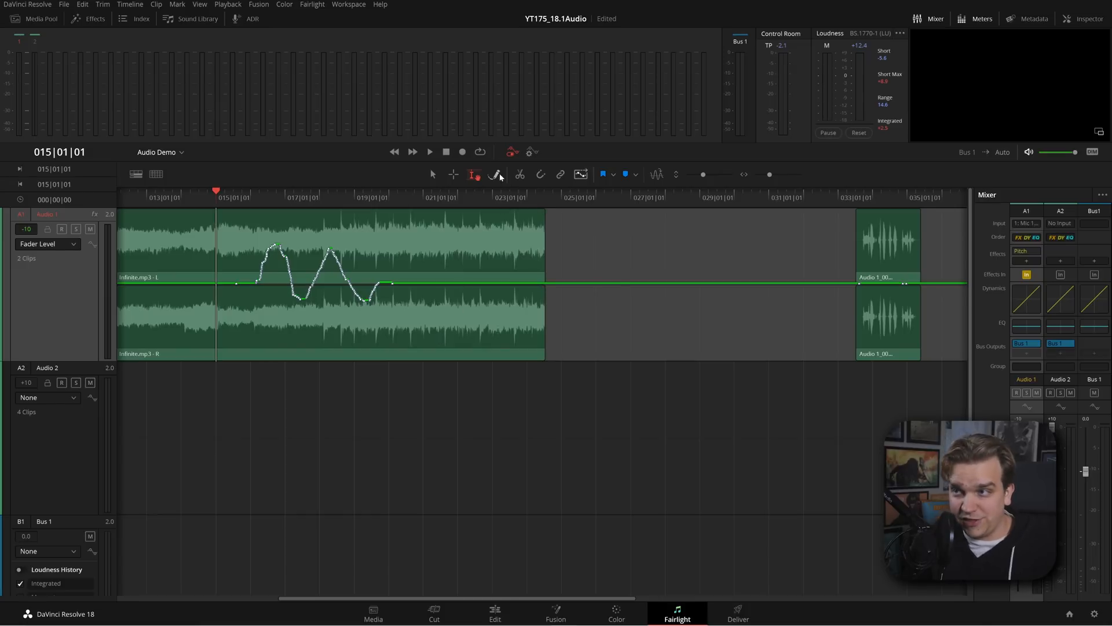
mouse_move(497, 175)
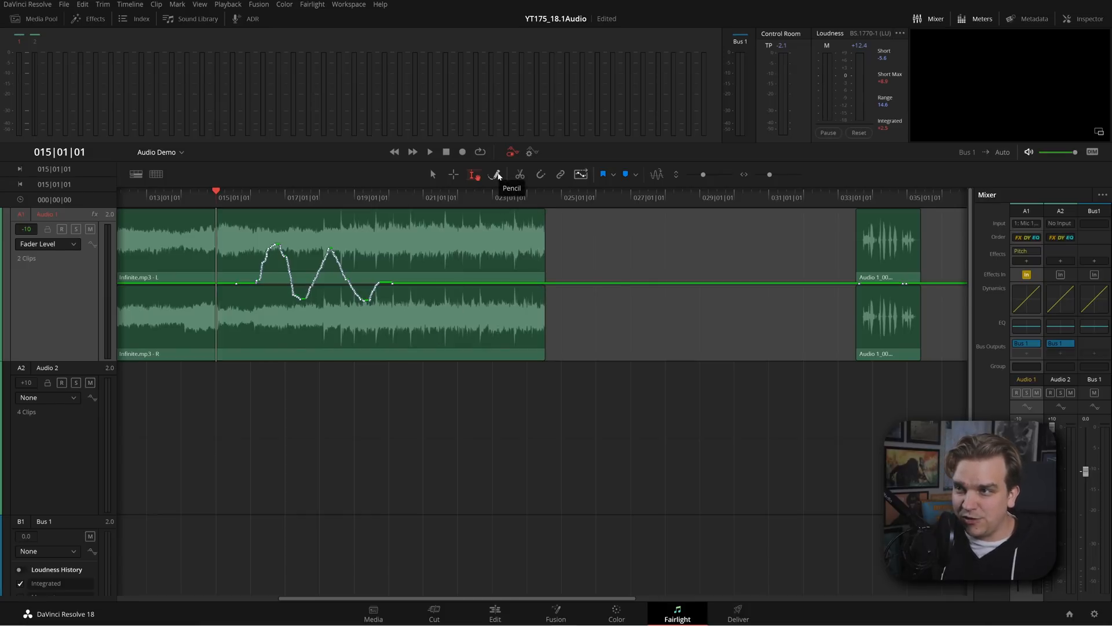
left_click(496, 174)
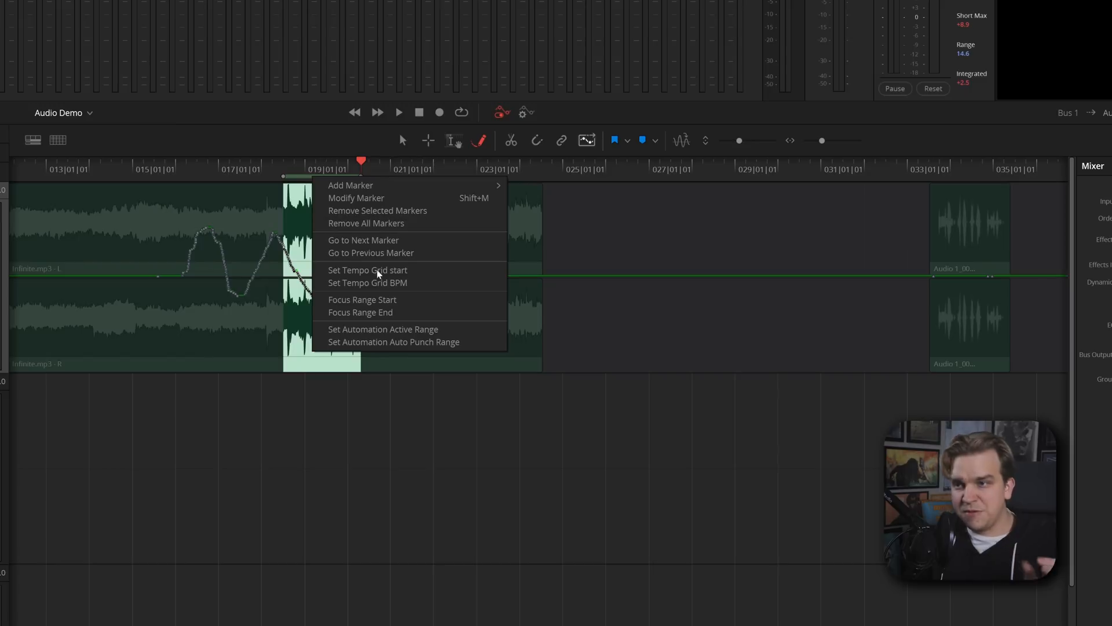
mouse_move(383, 329)
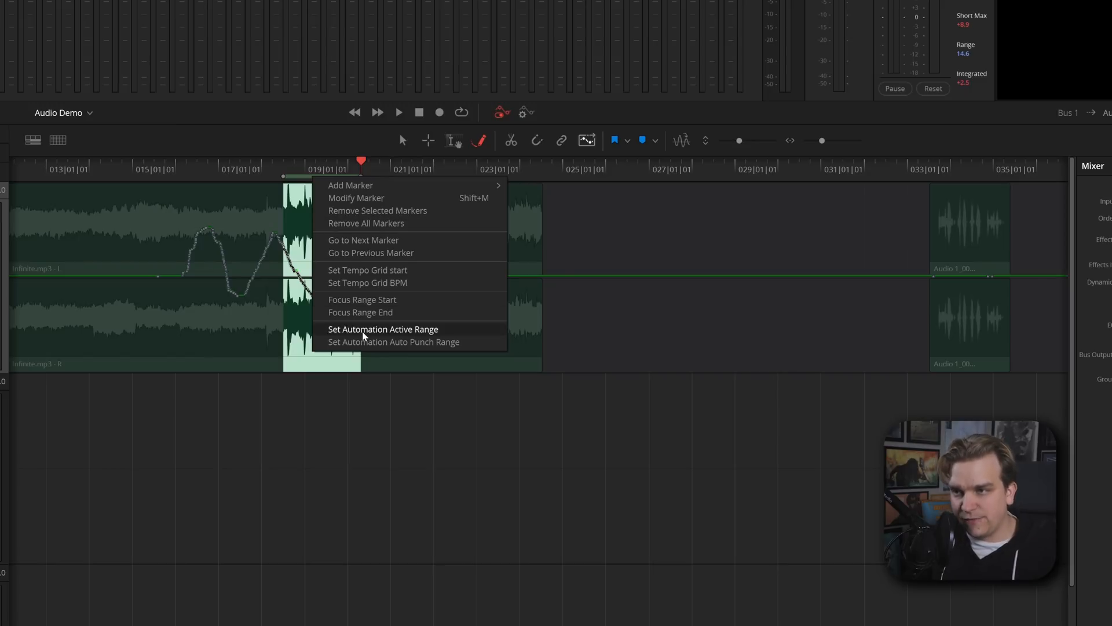
Step: Set the selected span near bar 19 as Audio 1's automation active range
left_click(383, 329)
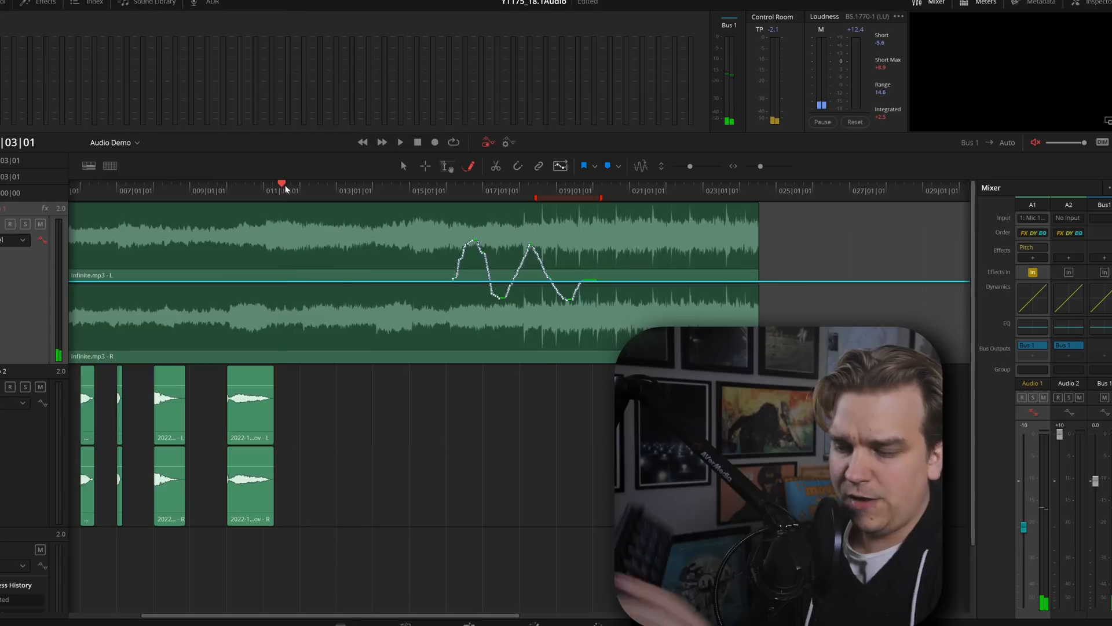
Step: Play the Audio 1 song toward the bar-19 automation active range
left_click(399, 142)
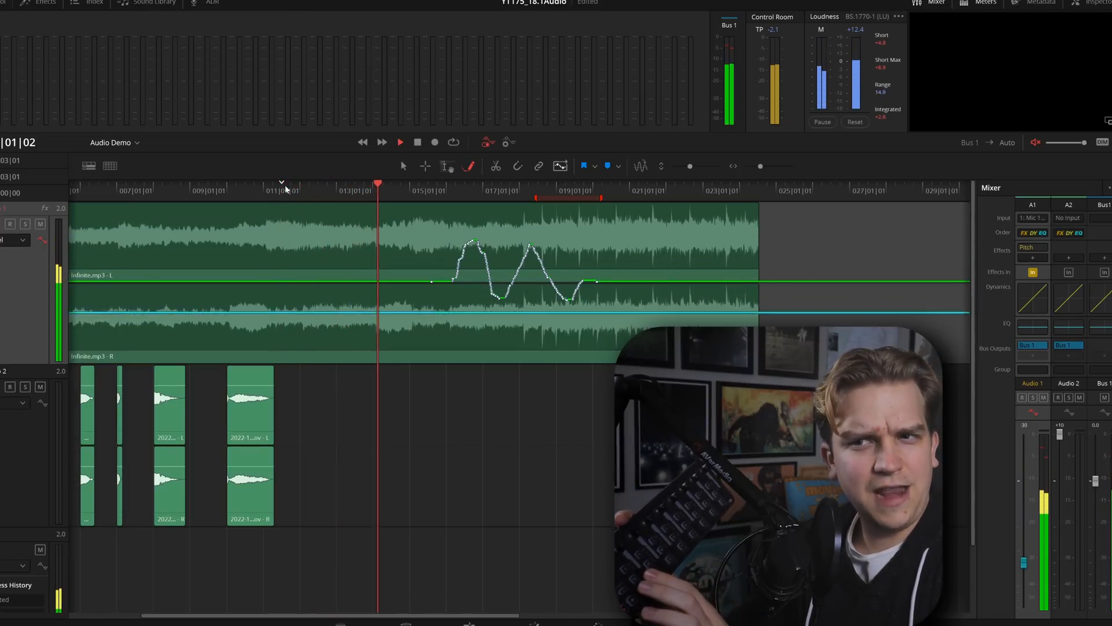
left_click(399, 141)
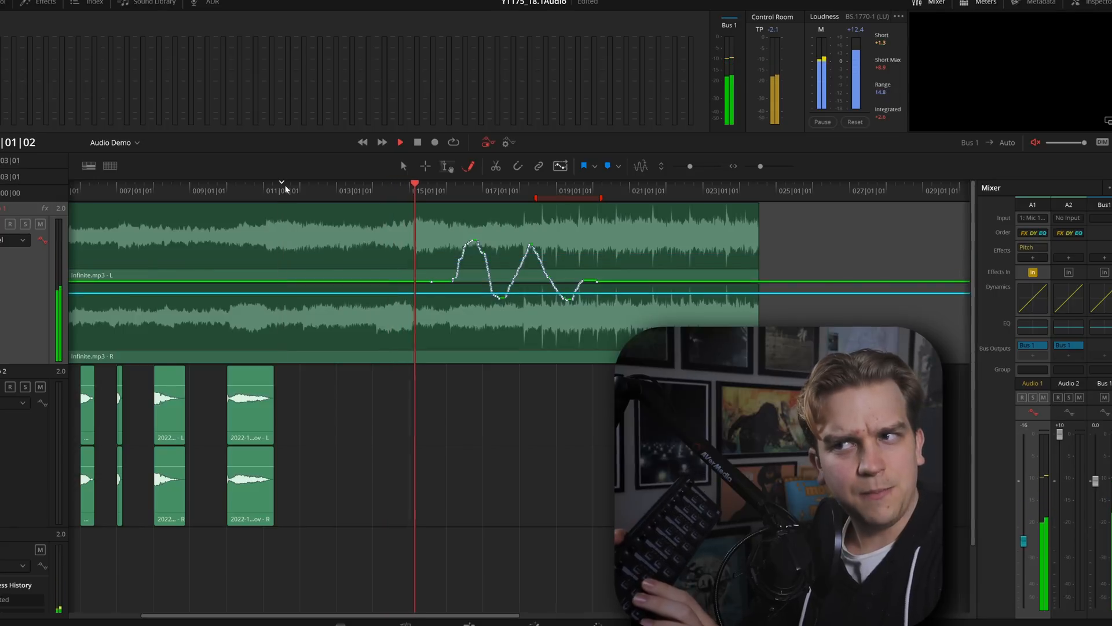